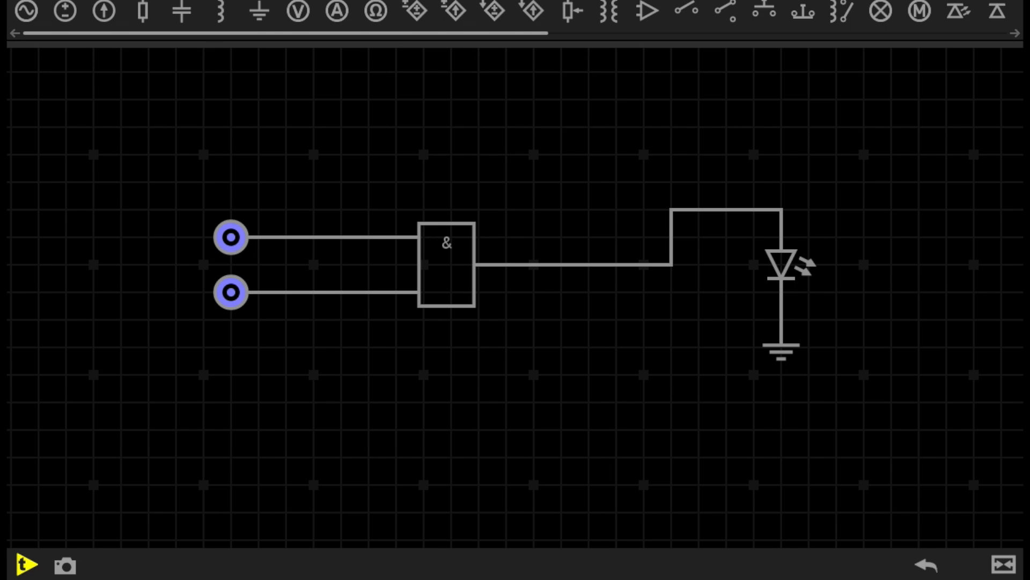
mouse_move(394, 286)
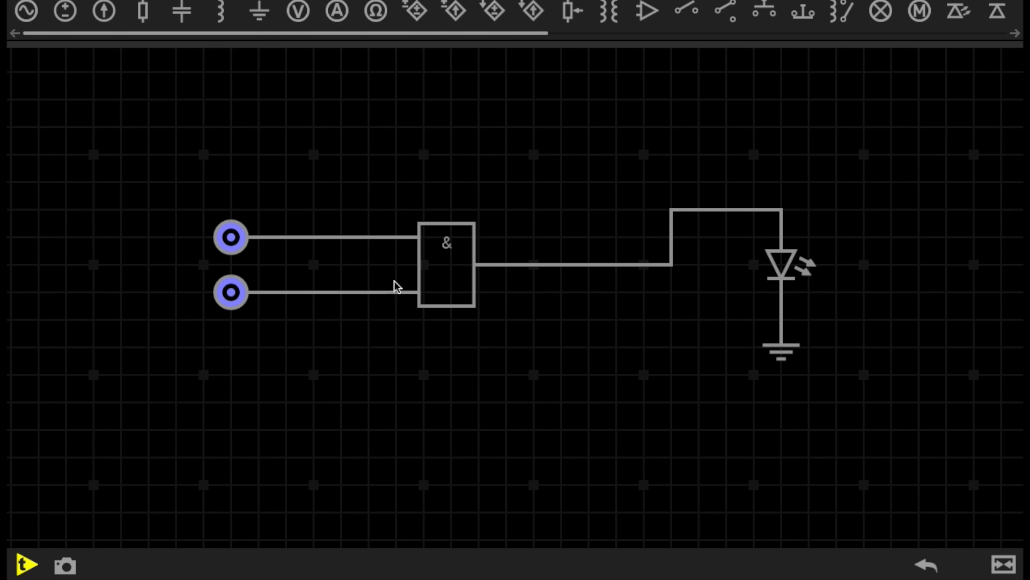
- Wire the two logic inputs into the AND gate and its output through the LED to ground
click(447, 268)
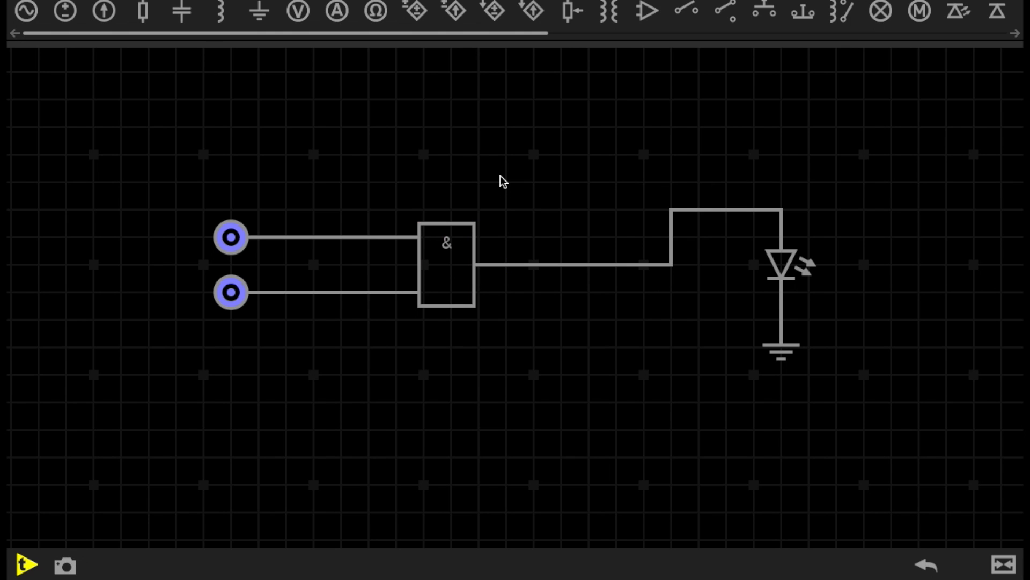
mouse_move(452, 197)
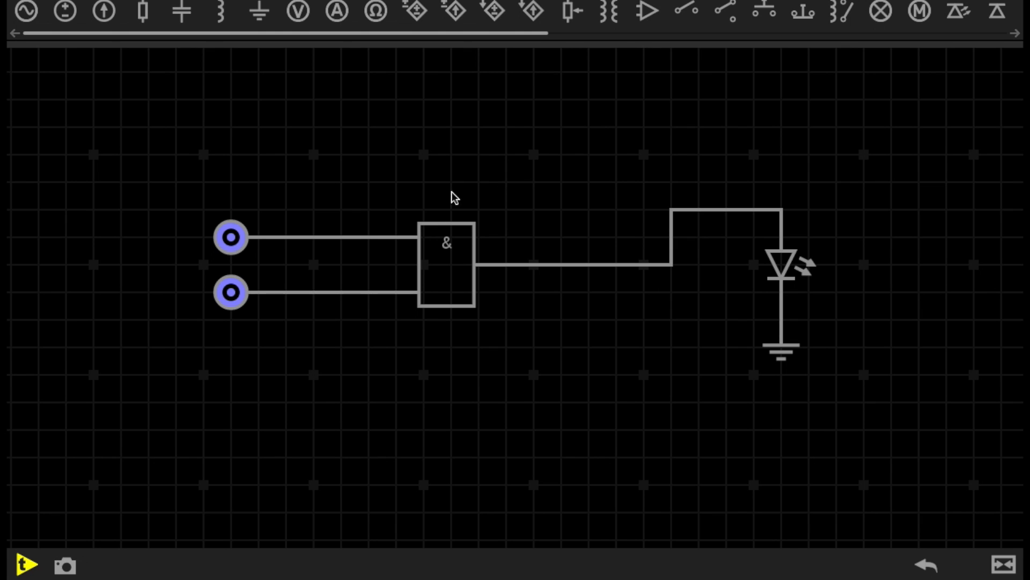
click(230, 237)
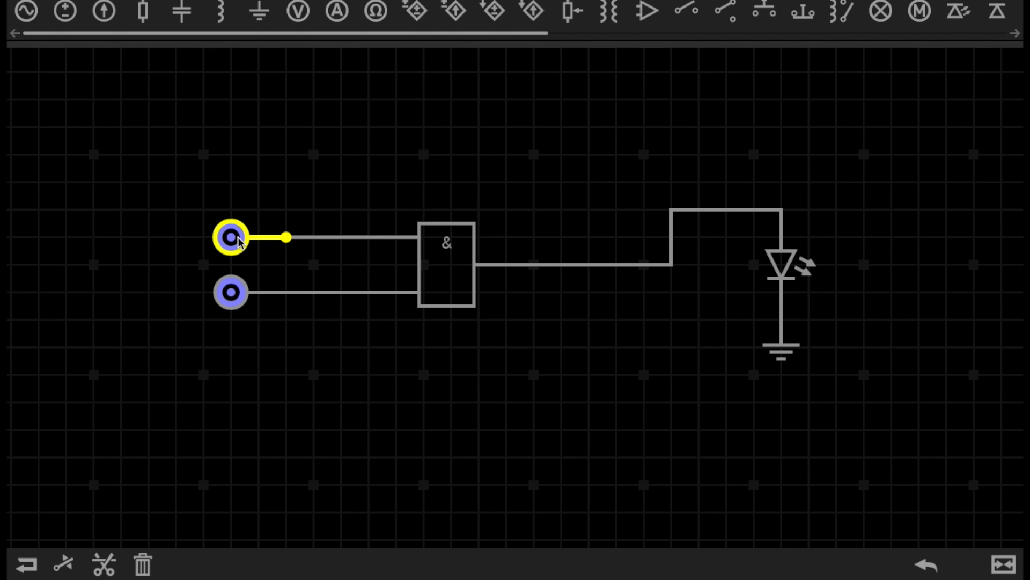
click(230, 292)
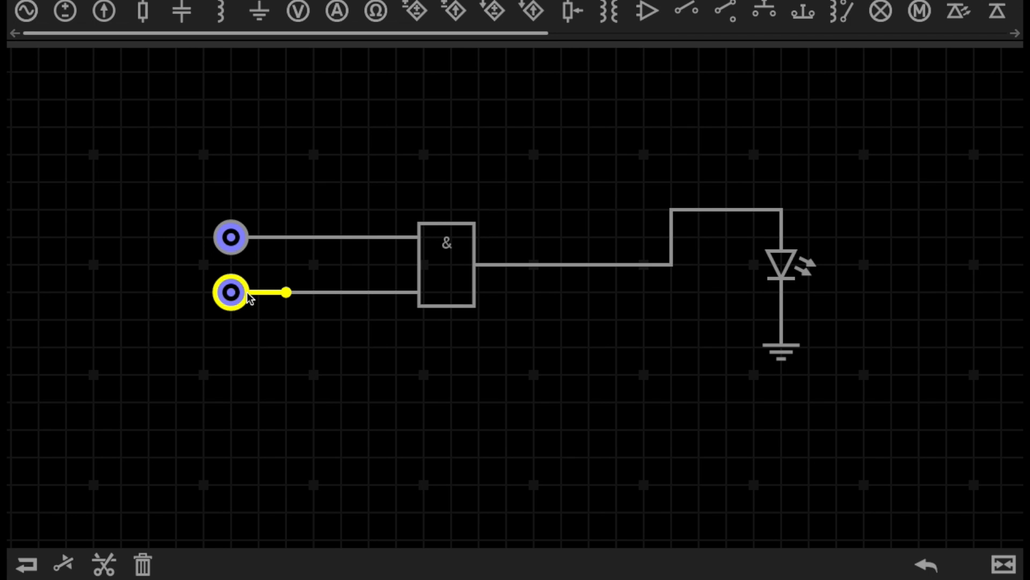
click(445, 266)
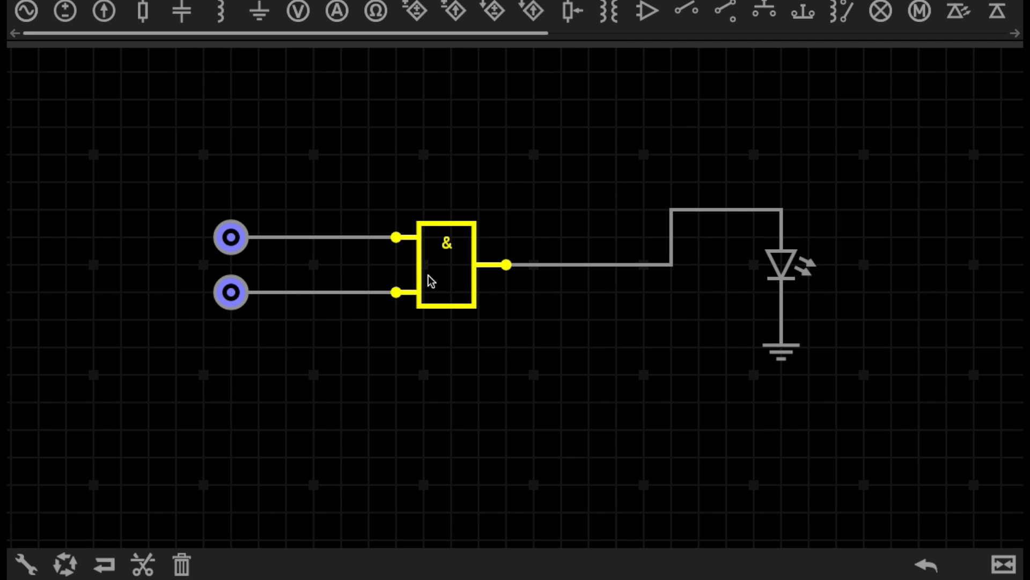
click(22, 563)
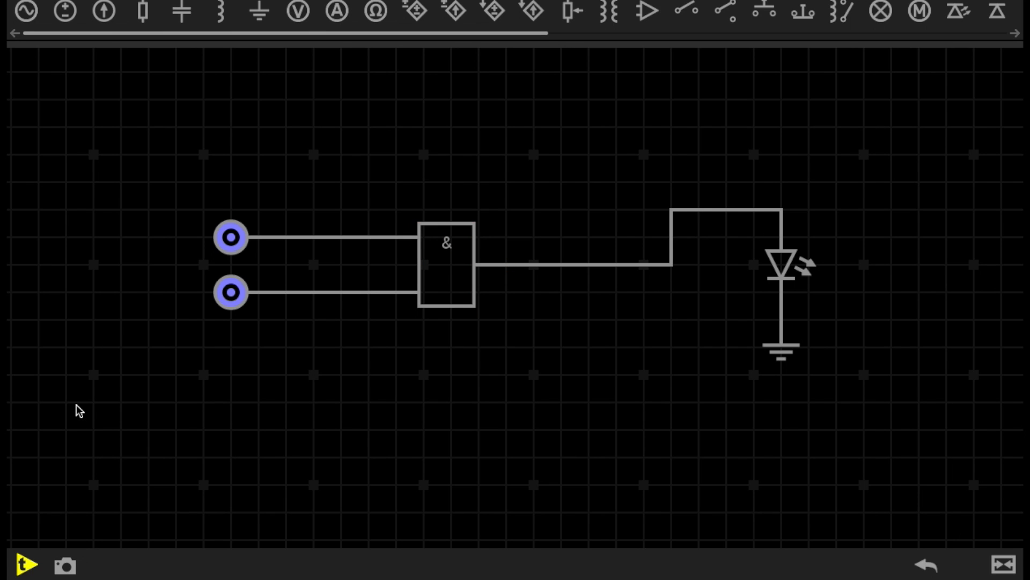
click(445, 266)
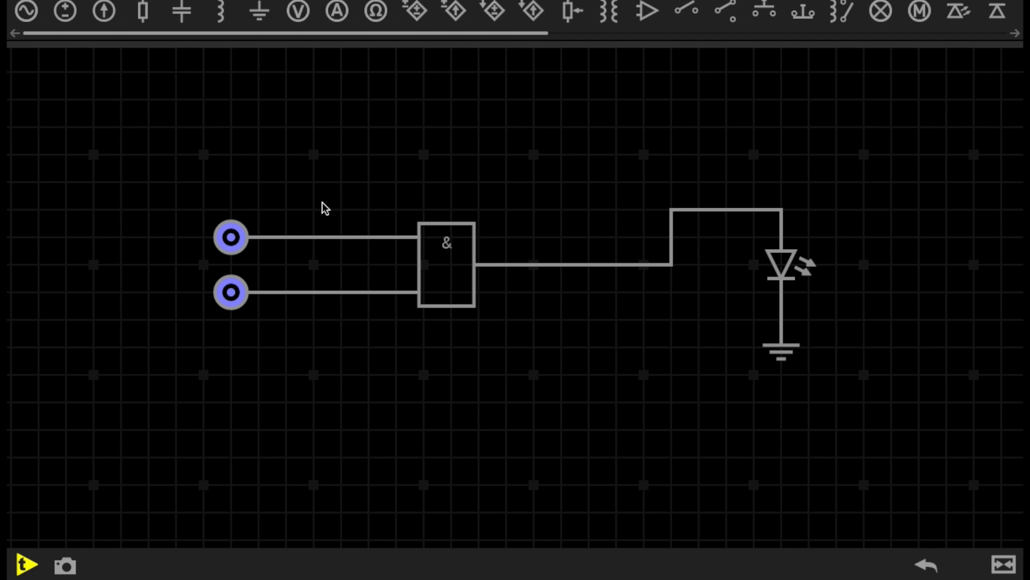
mouse_move(463, 194)
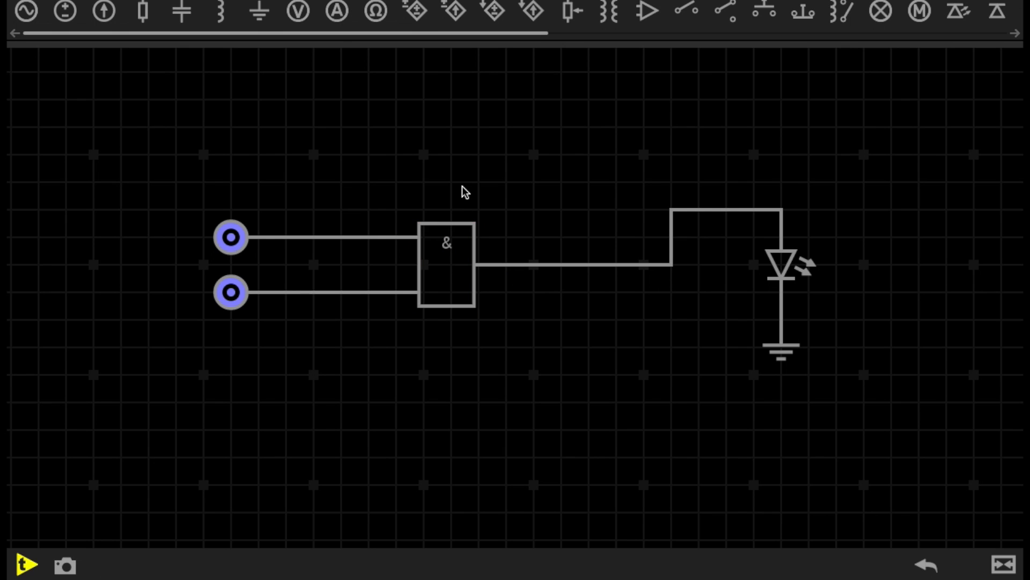
mouse_move(808, 245)
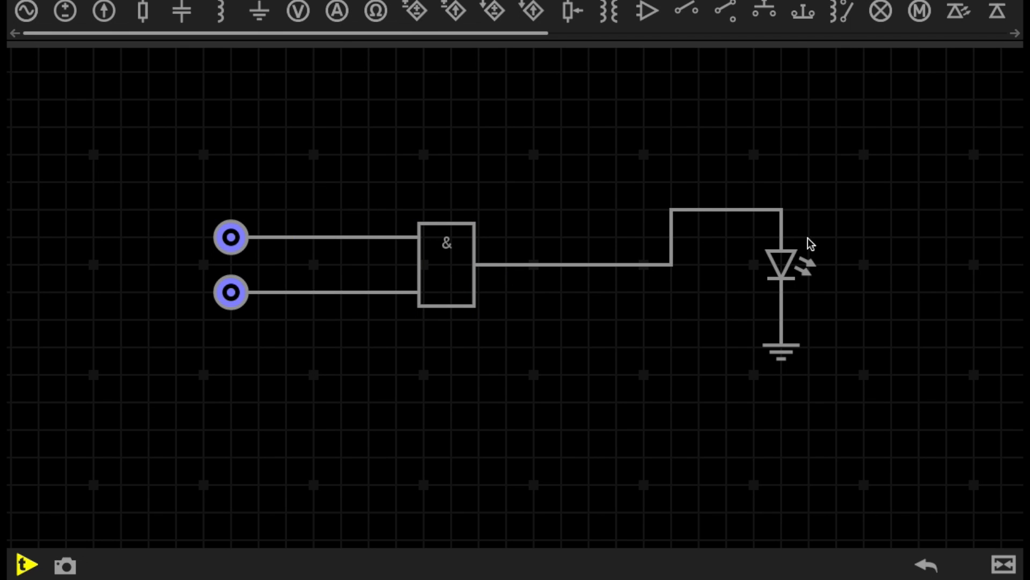
mouse_move(750, 221)
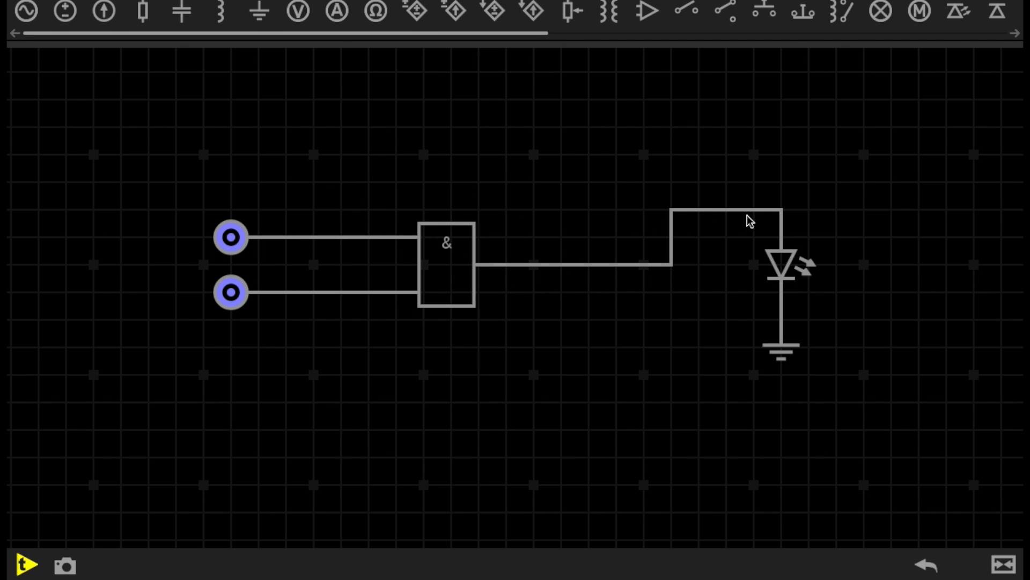
mouse_move(454, 256)
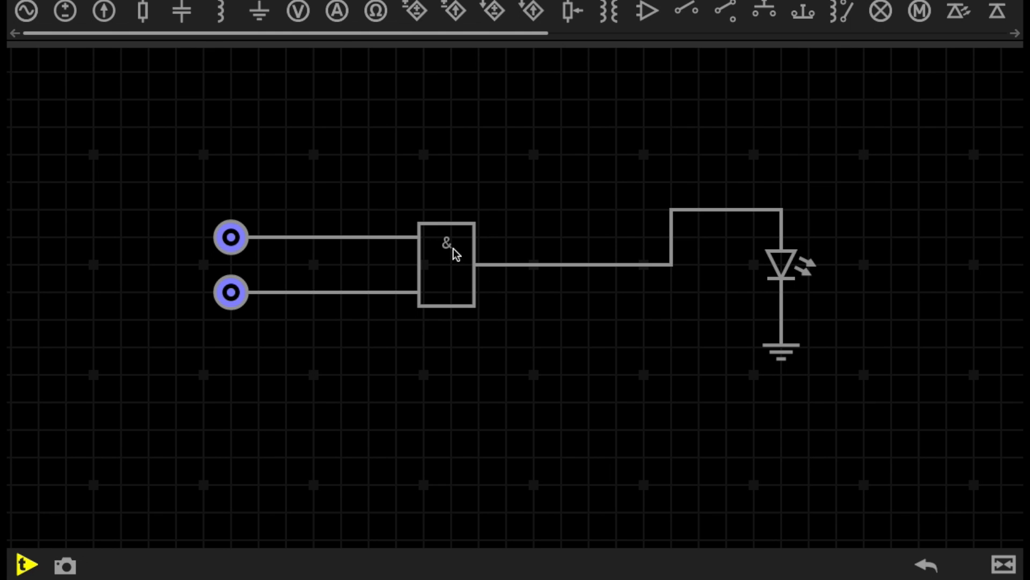
mouse_move(461, 265)
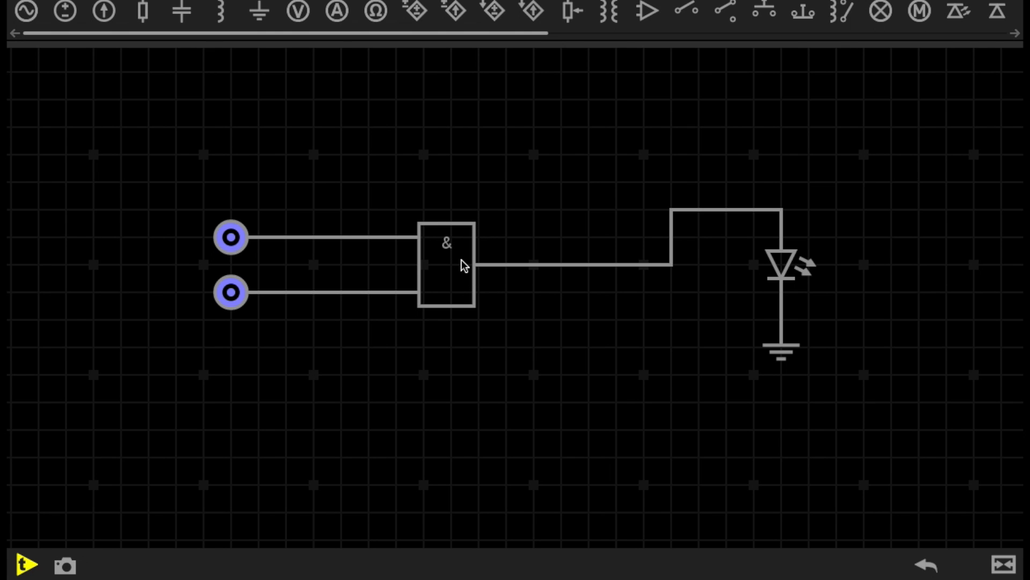
mouse_move(756, 223)
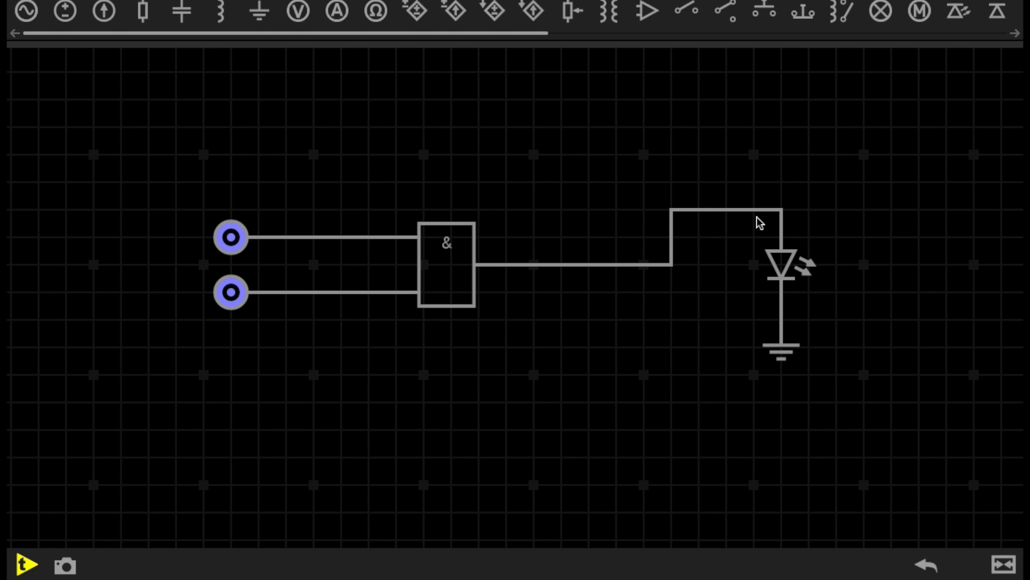
mouse_move(947, 303)
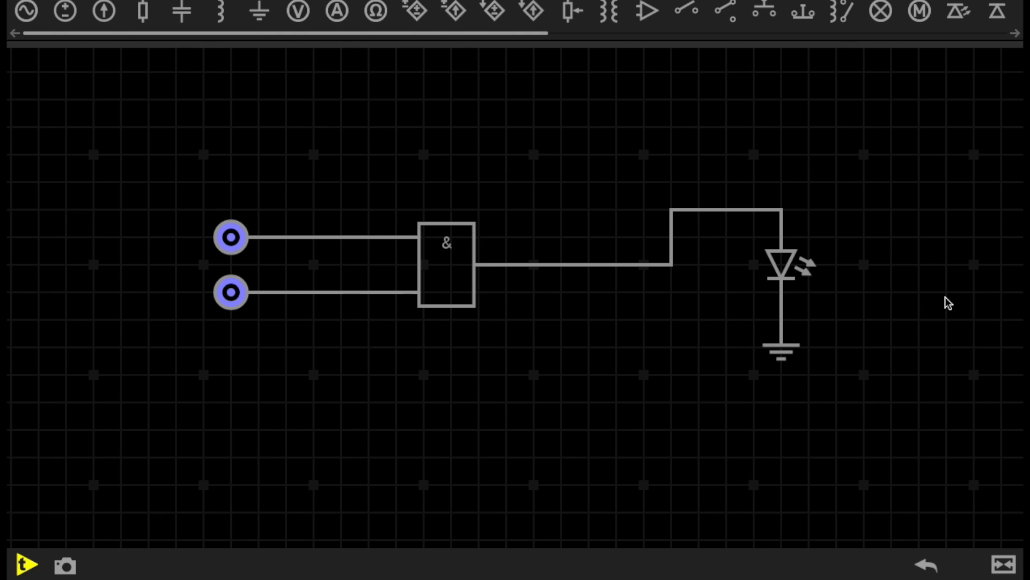
mouse_move(63, 152)
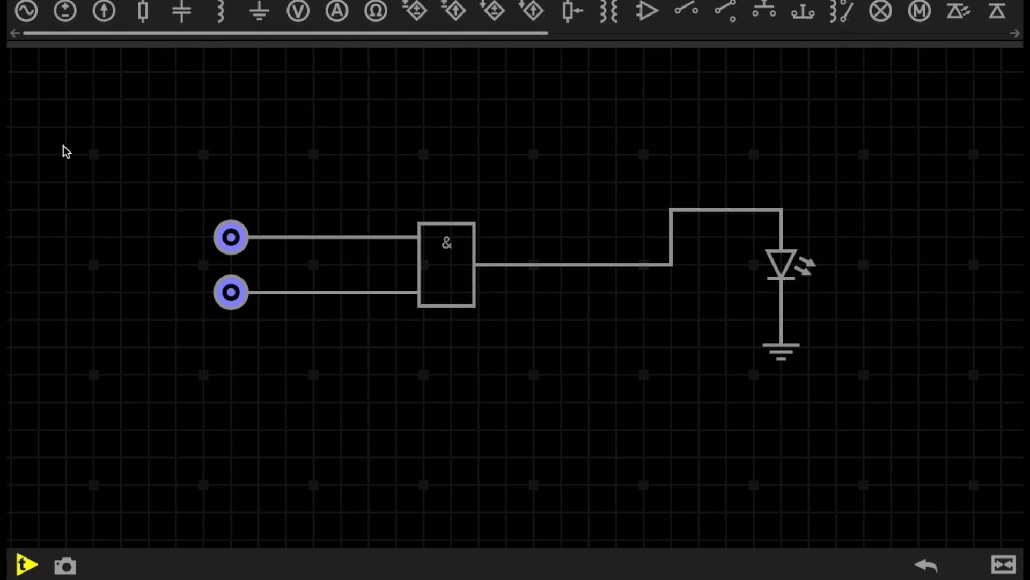
mouse_move(682, 106)
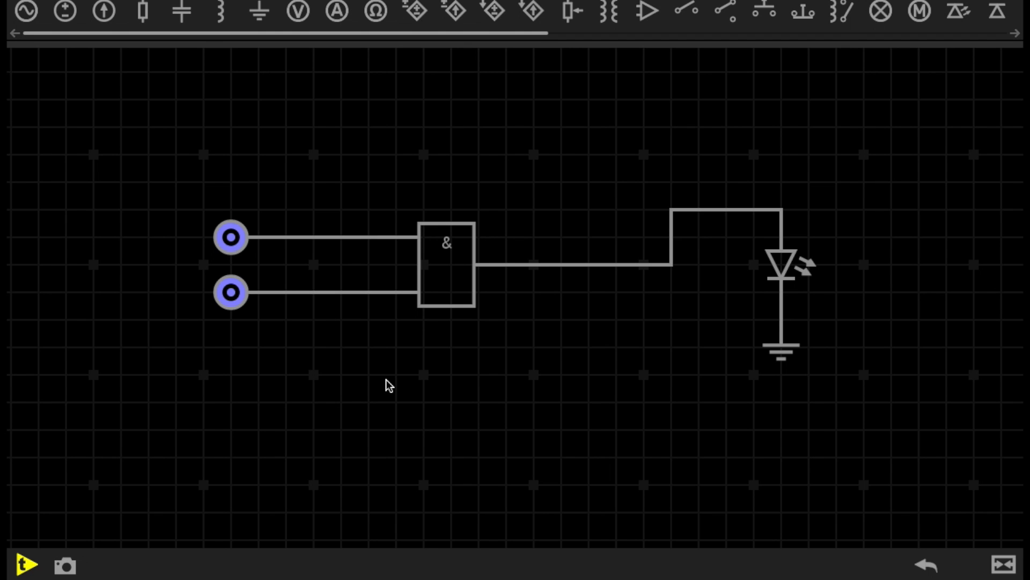
mouse_move(483, 195)
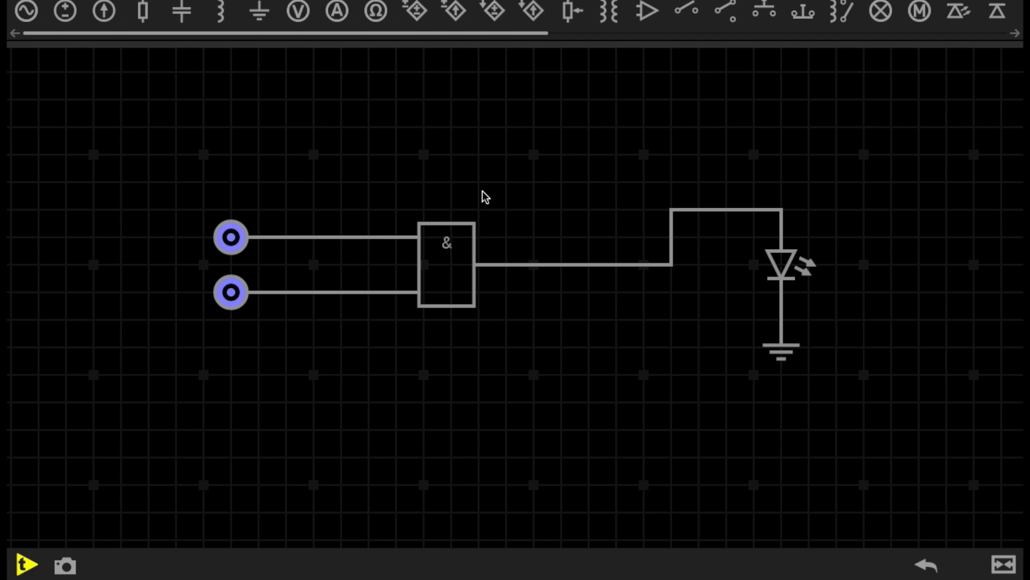
mouse_move(618, 172)
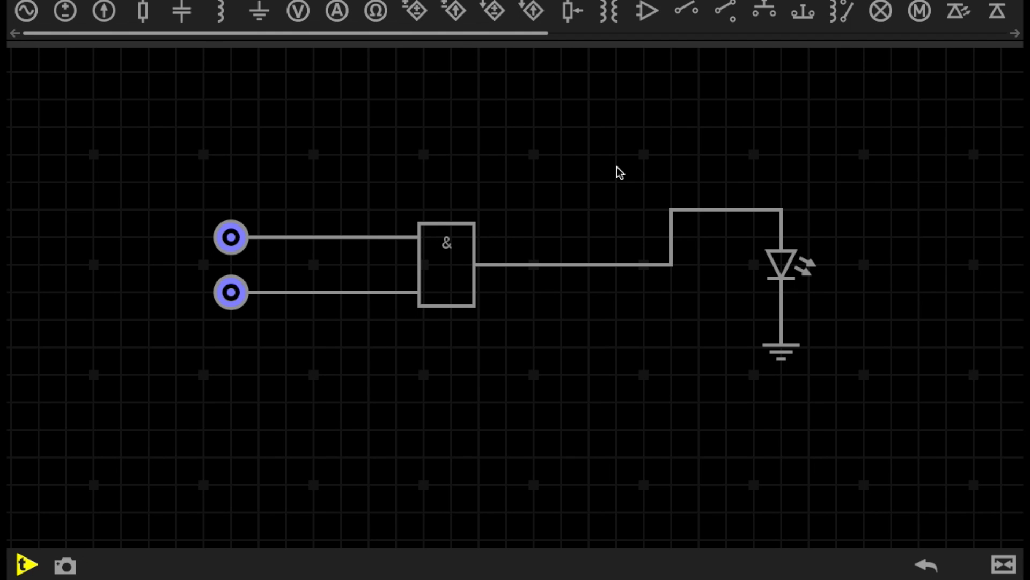
mouse_move(245, 182)
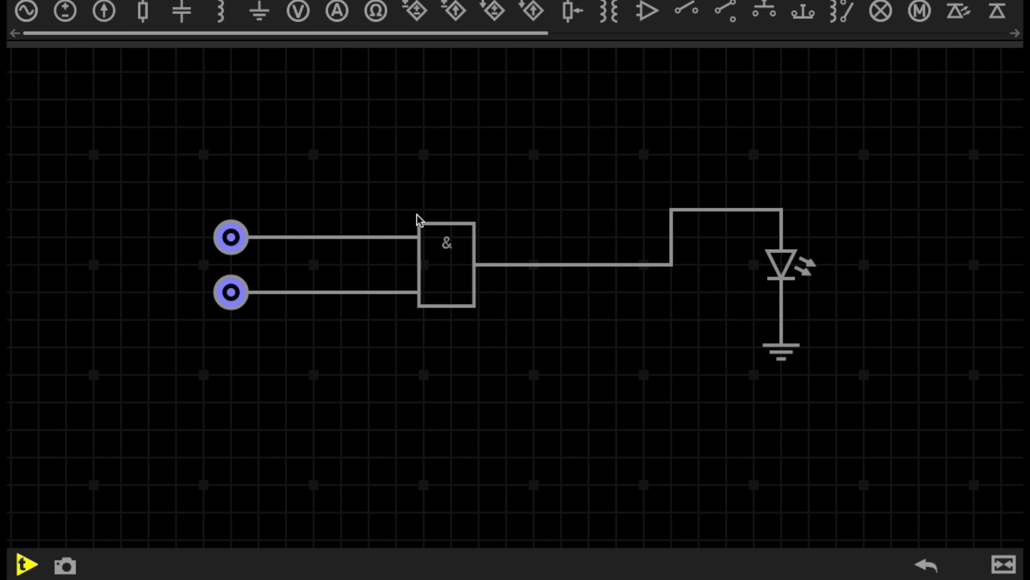
mouse_move(28, 563)
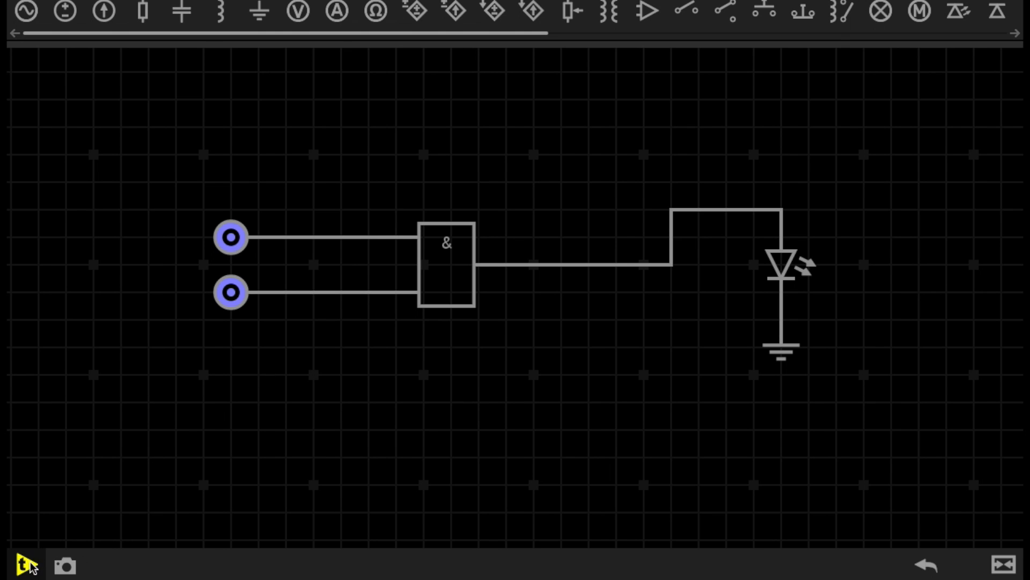
- Start the AND simulation and set only the top input to 1, leaving the LED dark
click(23, 562)
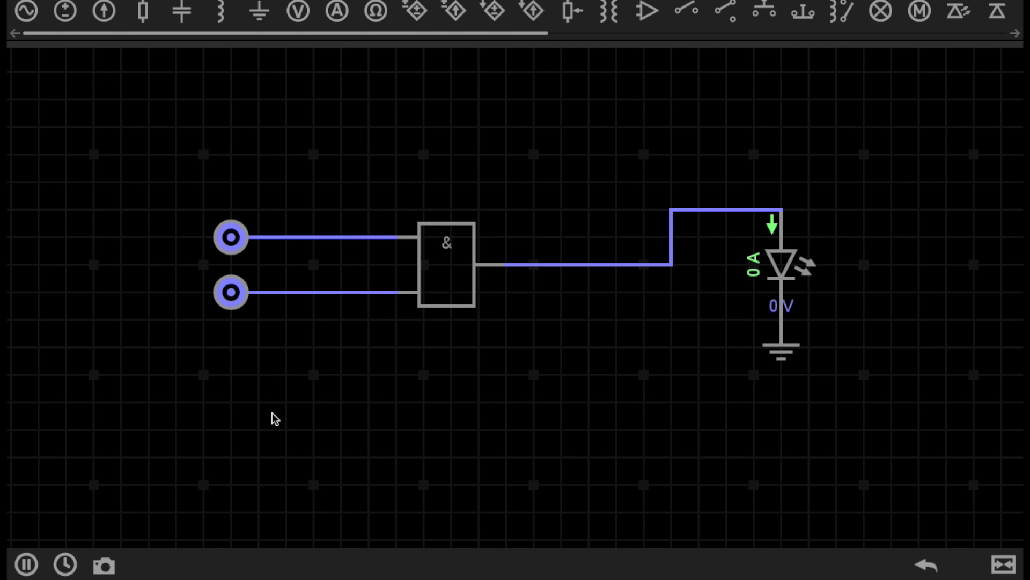
mouse_move(794, 277)
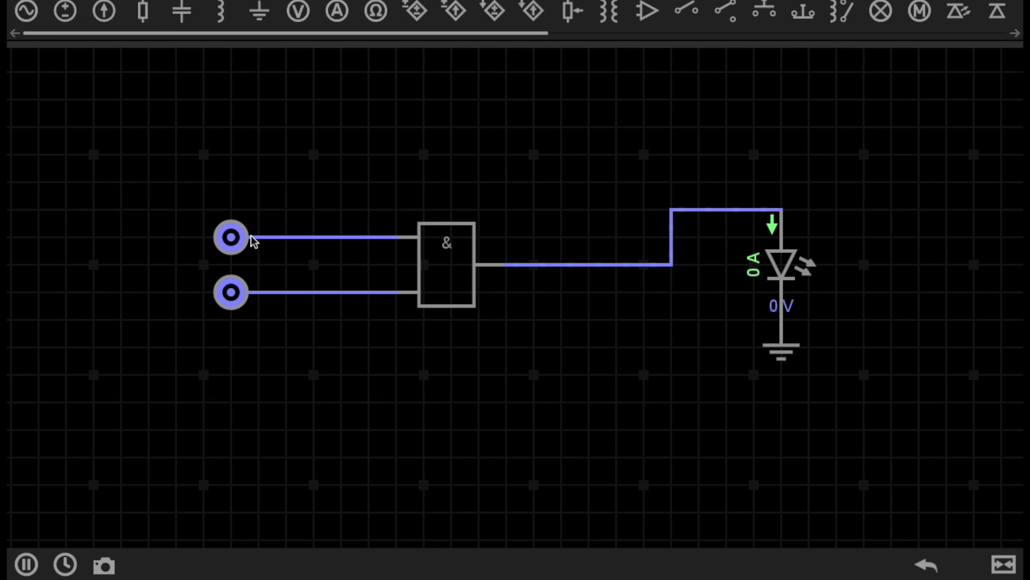
mouse_move(399, 395)
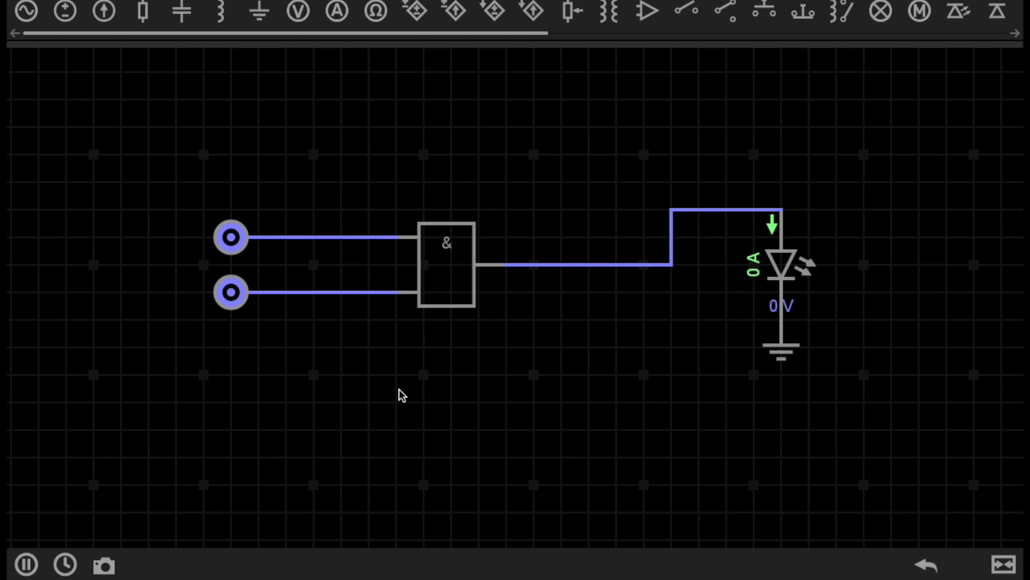
mouse_move(249, 213)
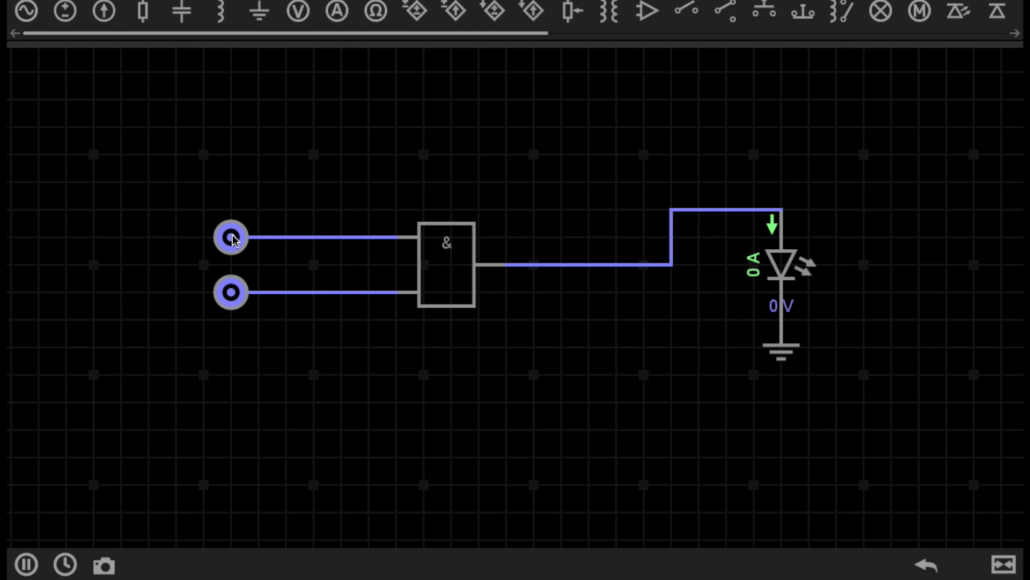
click(229, 237)
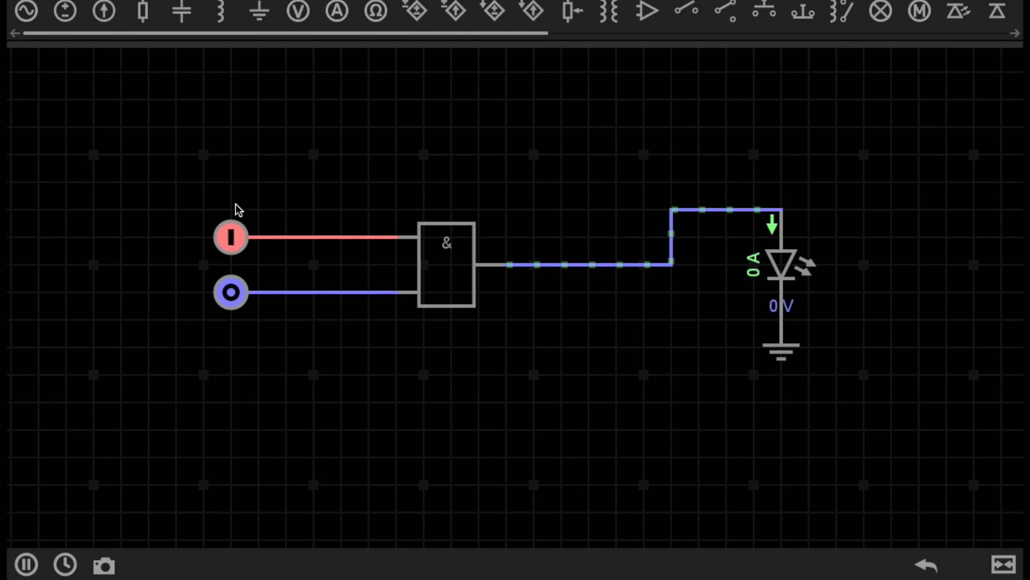
- Set the bottom input to 1 so the LED lights, then stop and switch to the OR gate circuit
click(229, 236)
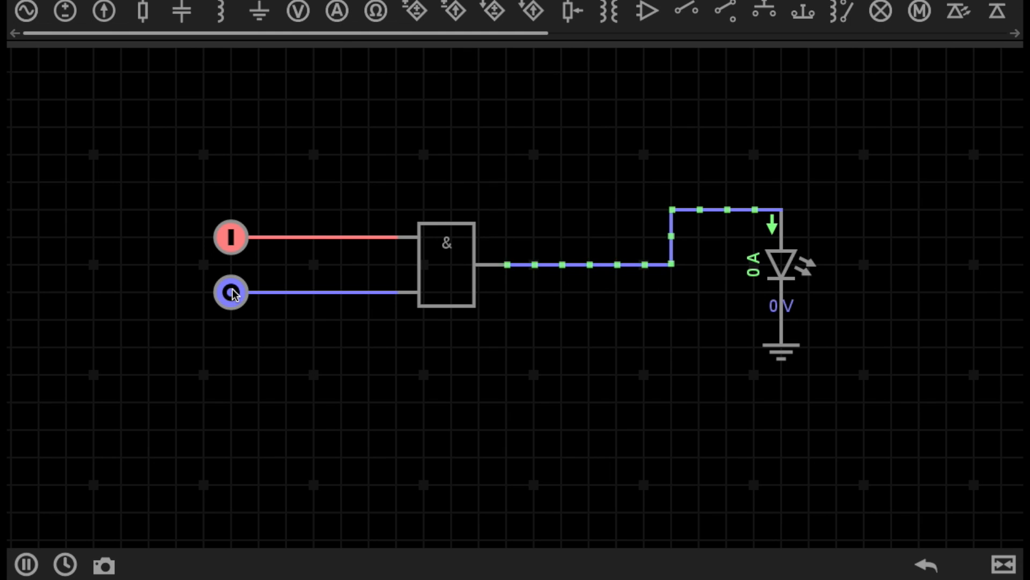
click(230, 292)
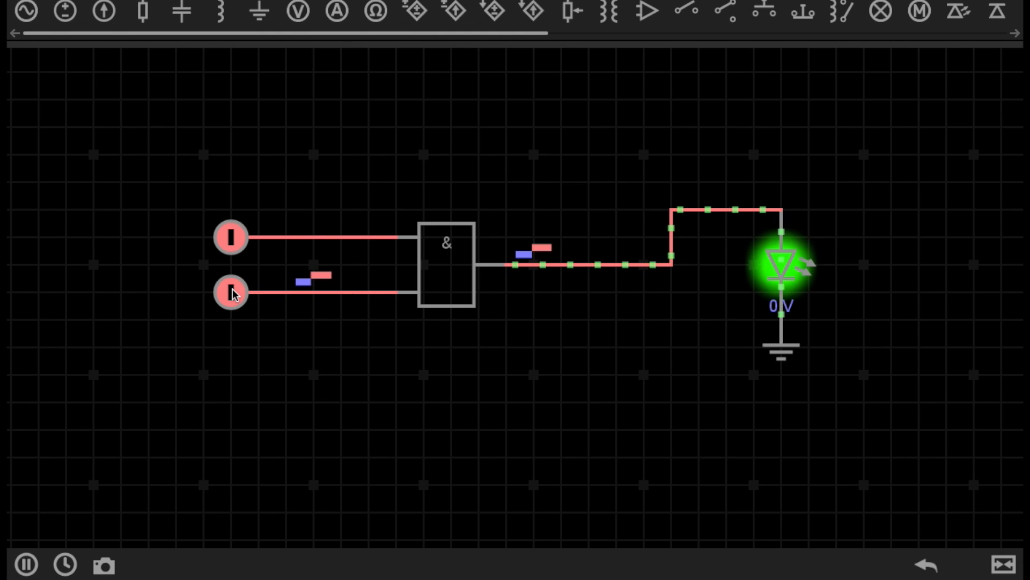
click(230, 292)
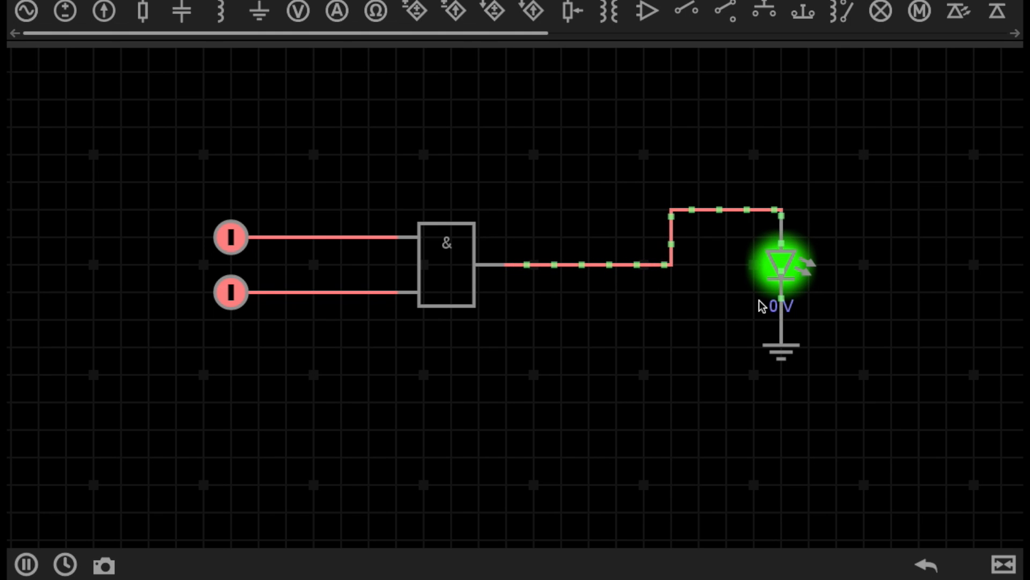
click(26, 562)
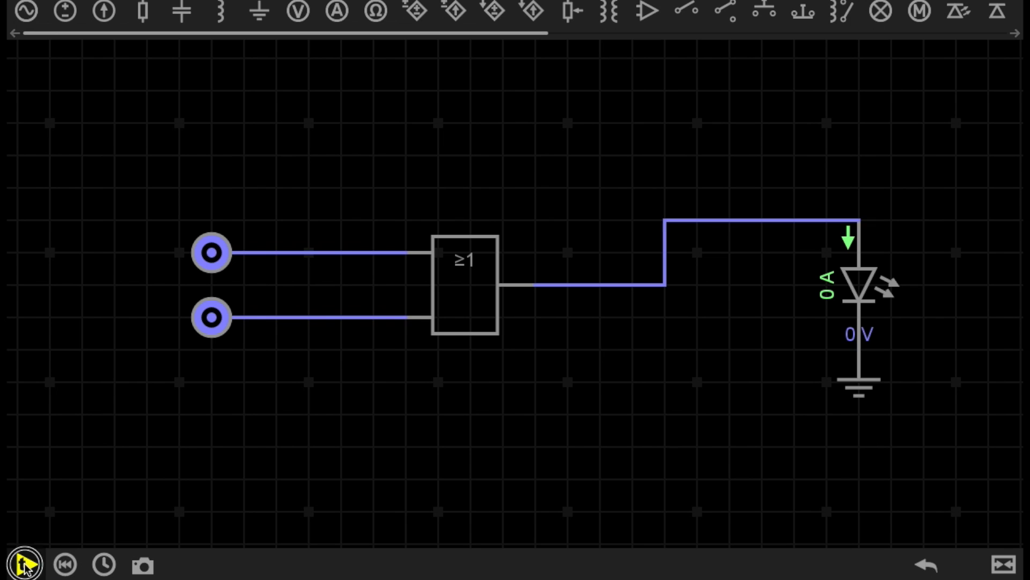
- Start the OR simulation and set the top input to 1, which alone lights the LED
click(25, 562)
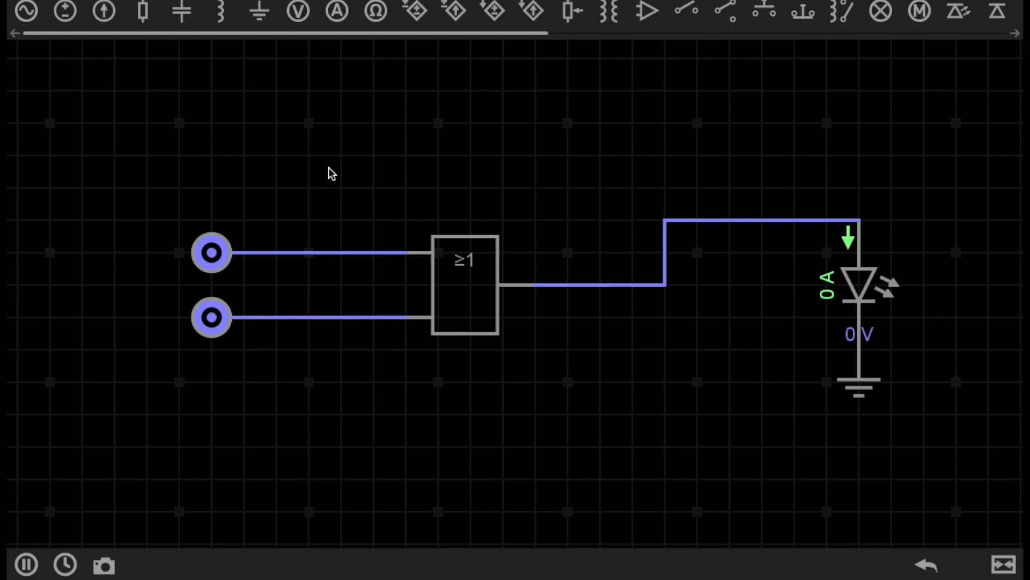
mouse_move(456, 260)
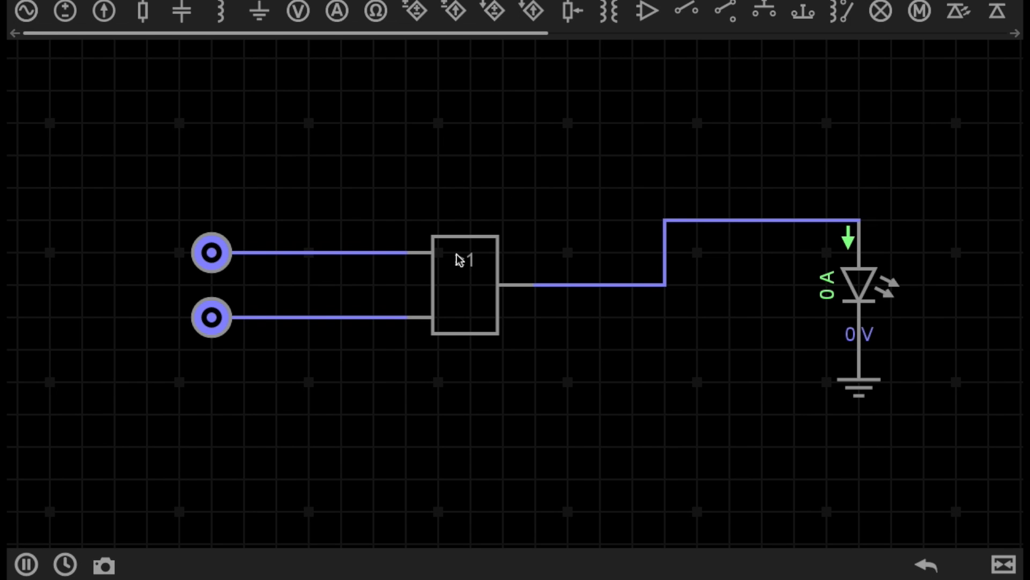
click(464, 285)
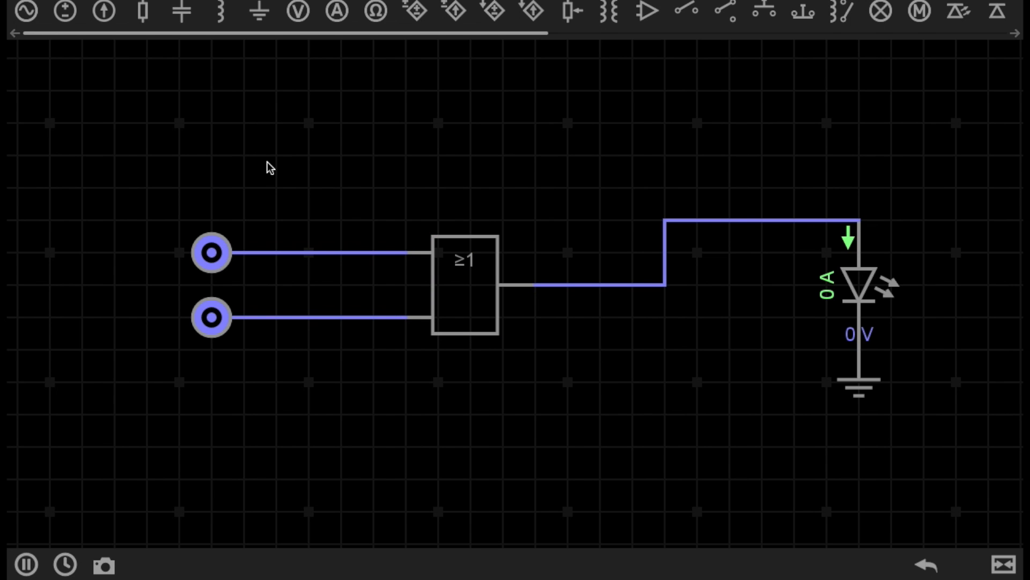
mouse_move(977, 367)
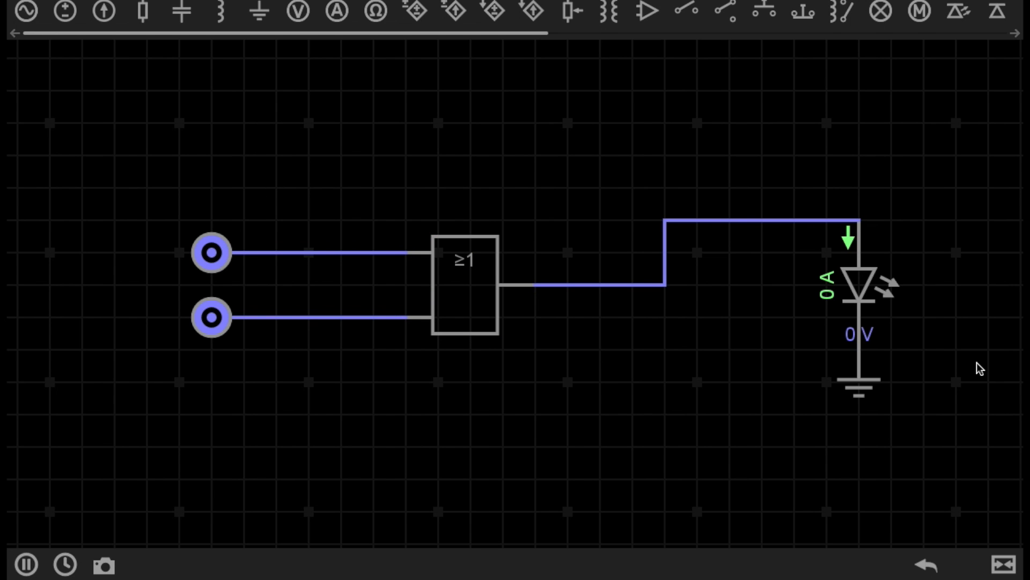
mouse_move(217, 268)
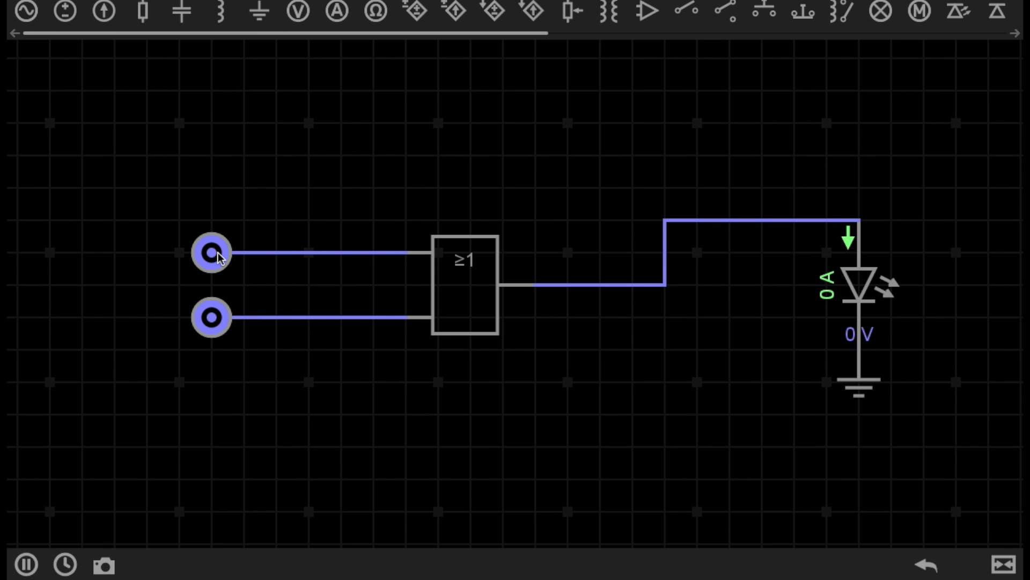
click(209, 252)
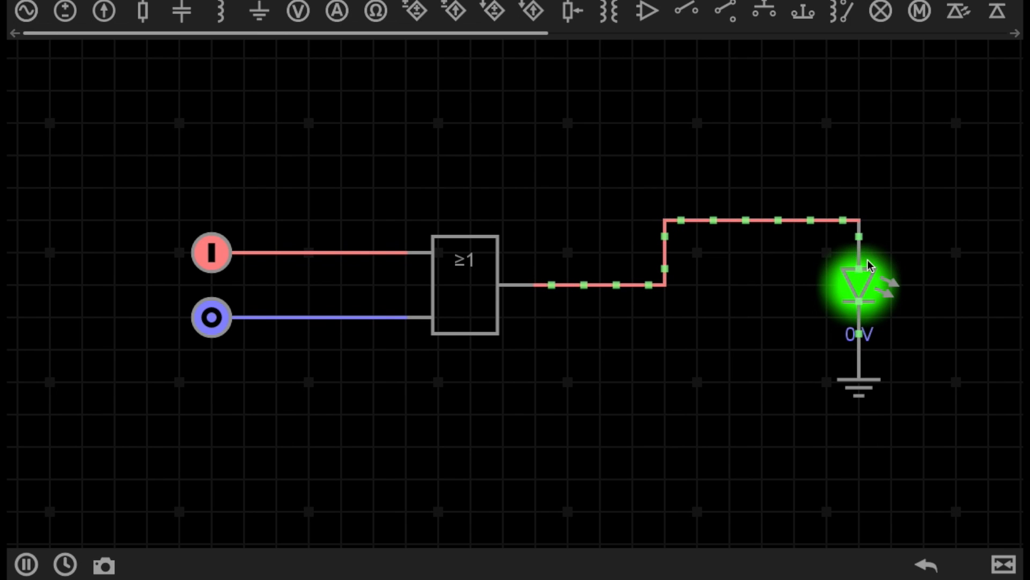
mouse_move(439, 221)
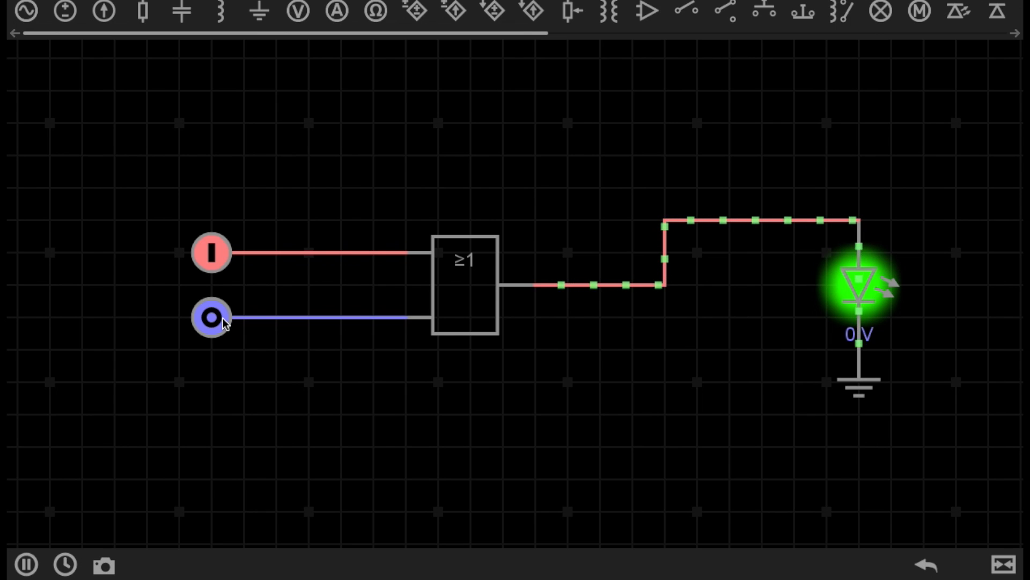
- Set the bottom OR input to 1 keeping the LED lit, then back to 0 so it goes dark
click(210, 317)
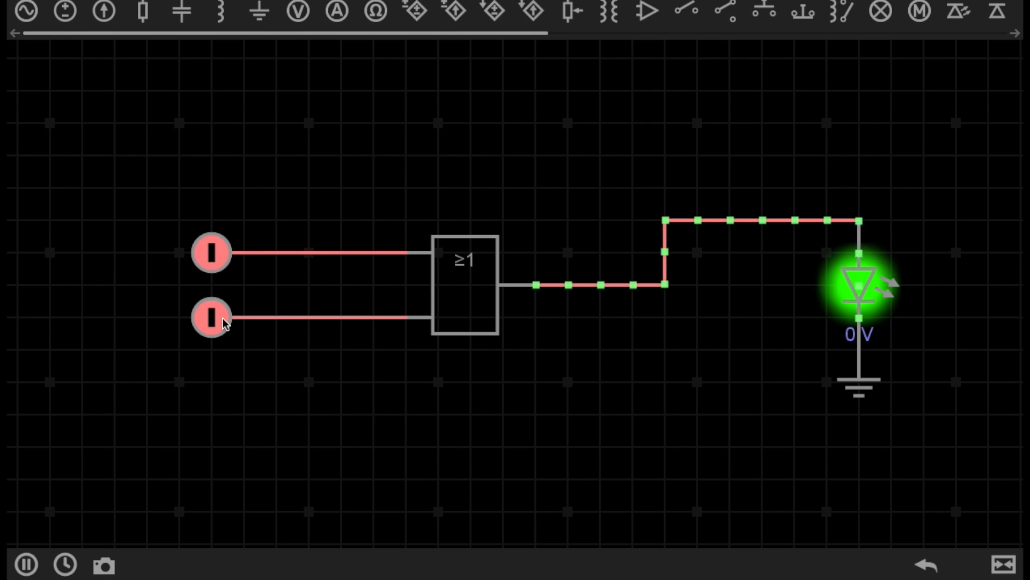
click(211, 317)
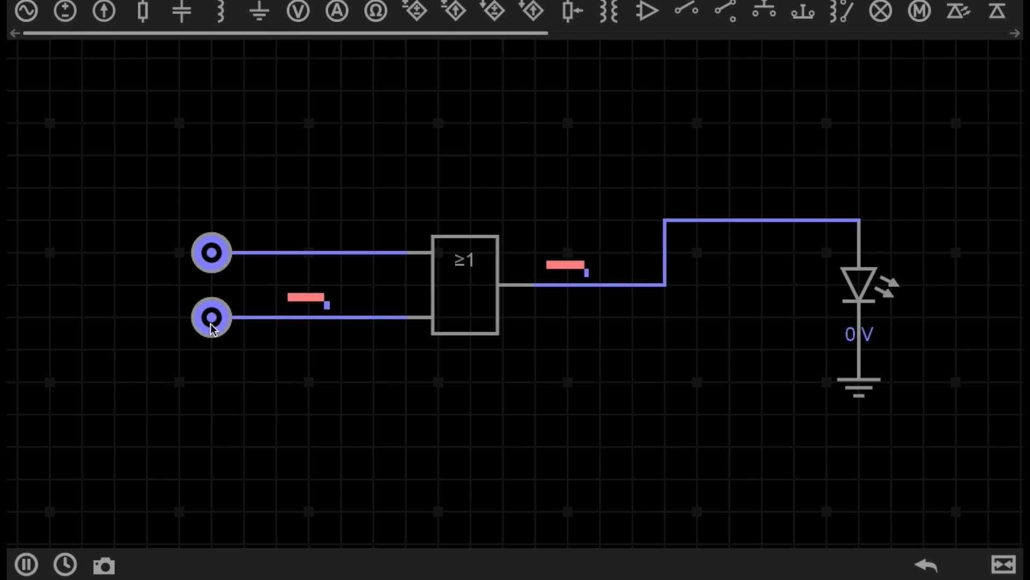